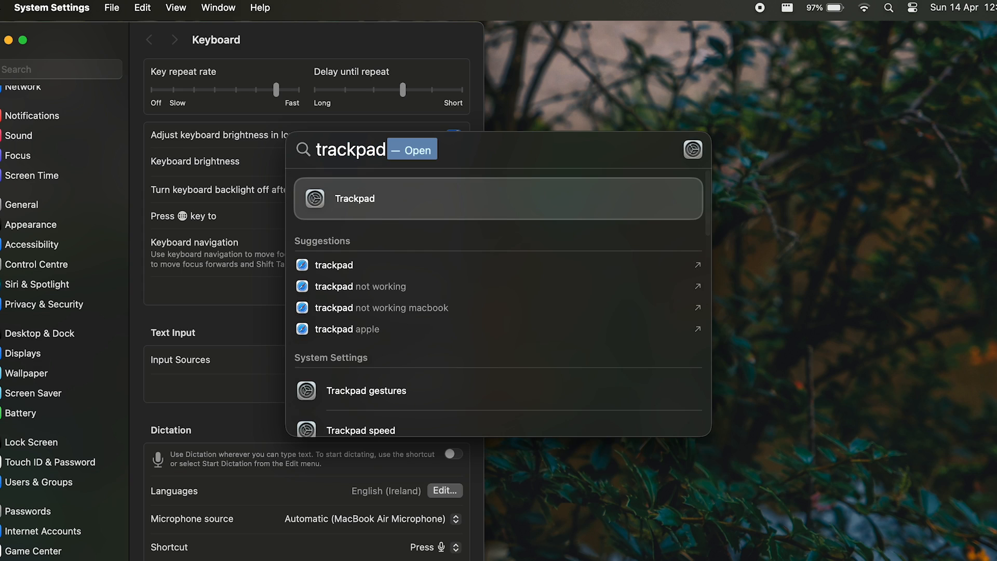
- Open Trackpad settings, glance at Scroll & Zoom, then return to Point & Click
left_click(354, 198)
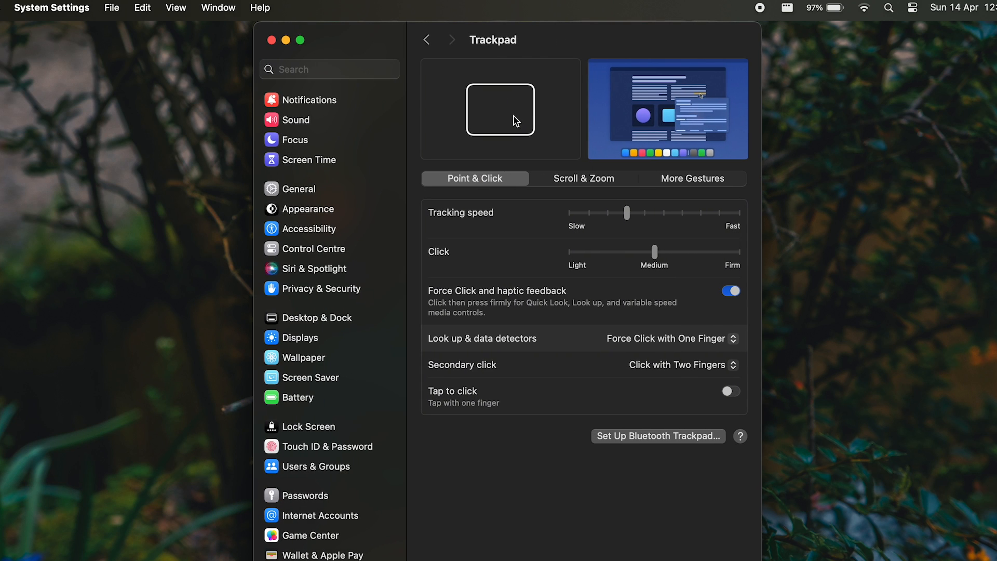
left_click(583, 178)
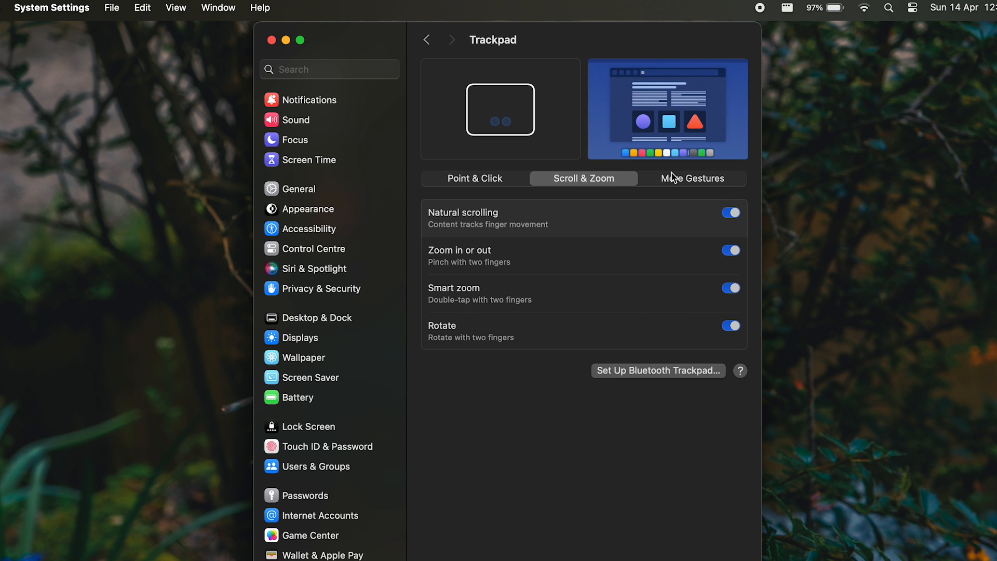
left_click(475, 178)
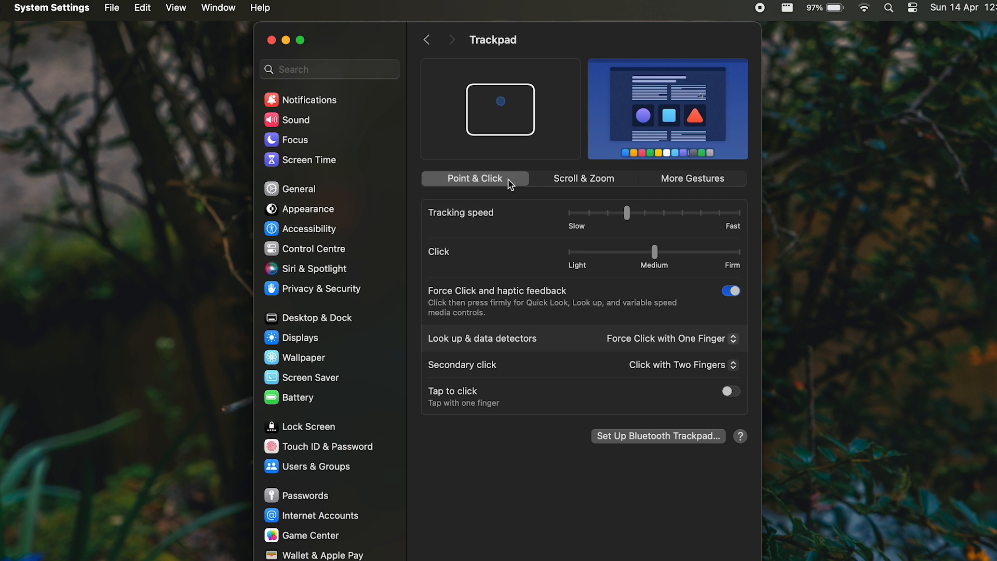
left_click(272, 40)
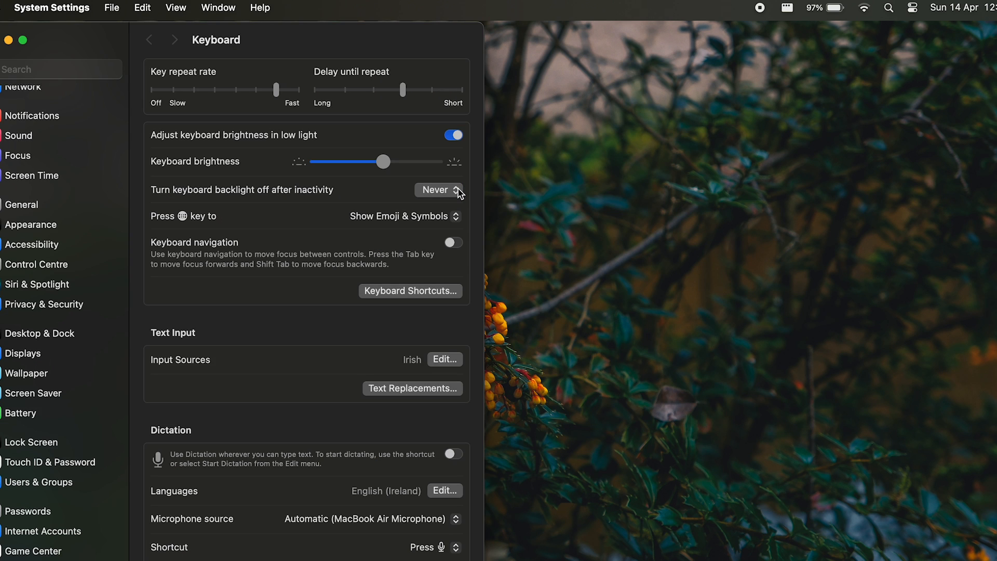
- Scroll down and back up through the Keyboard key repeat and backlight options
scroll("down", 3)
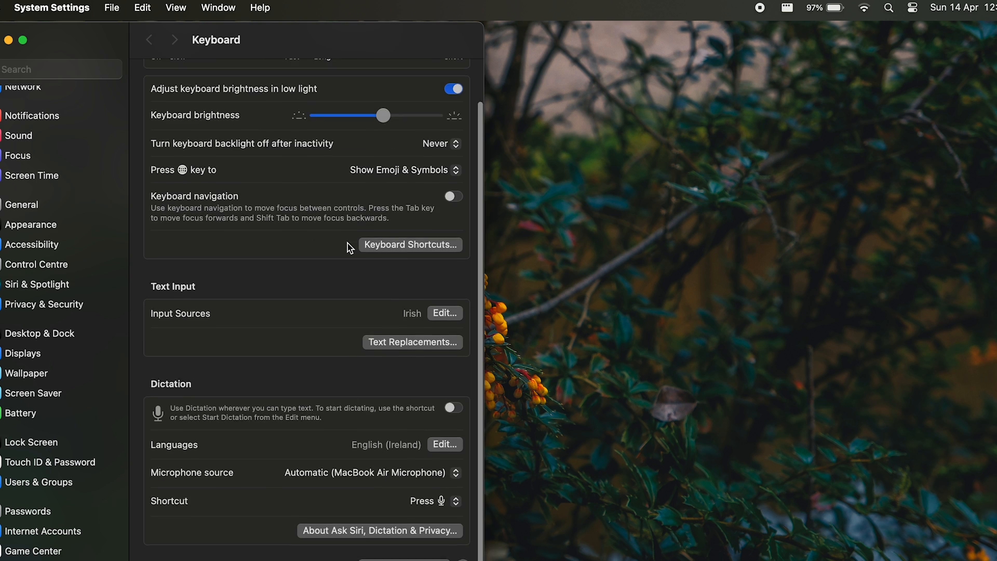
scroll("up", 3)
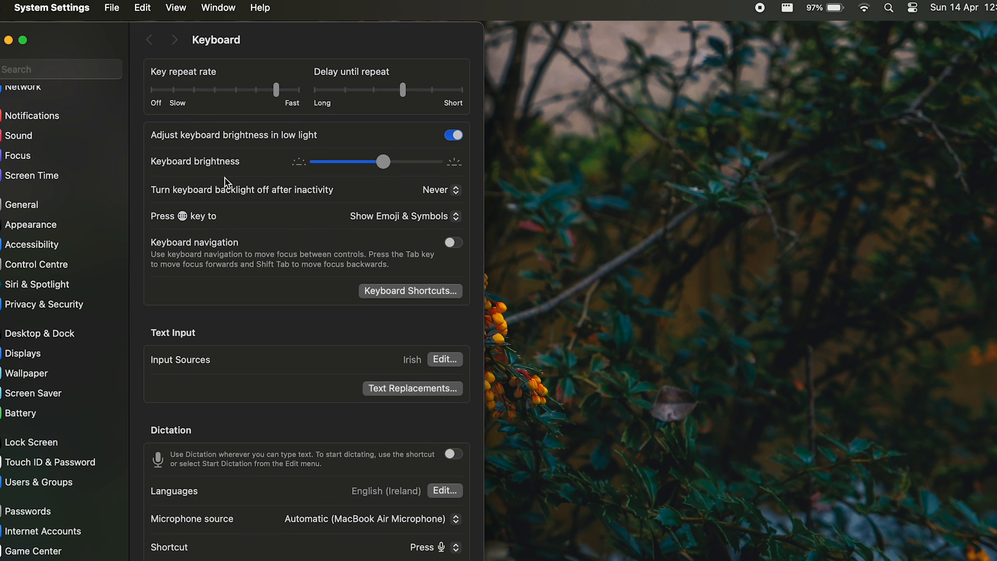
mouse_move(435, 293)
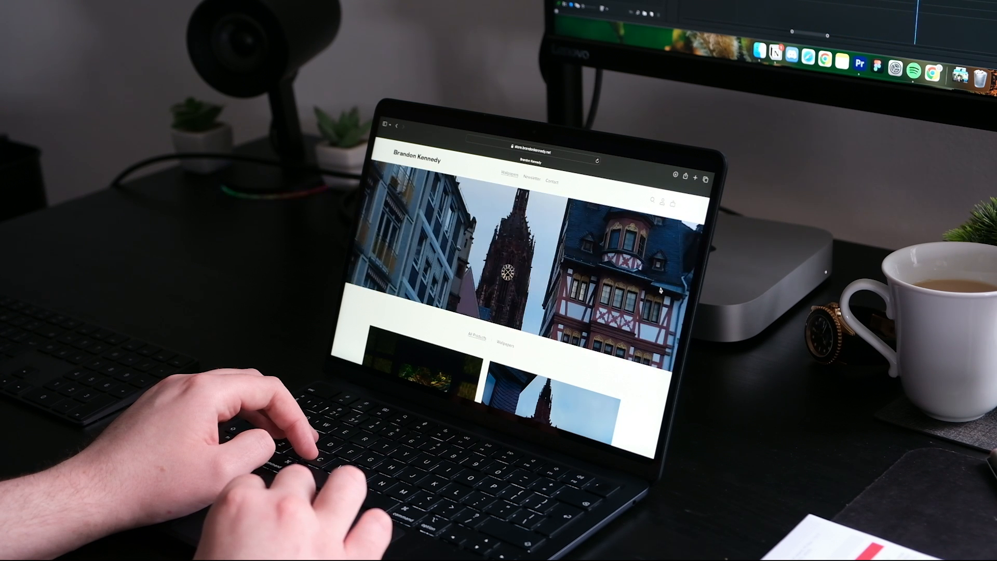
- Scroll through store.brandonkennedy.net's listings, viewing the Japanese Garden and Frankfurt packs
scroll("down", 3)
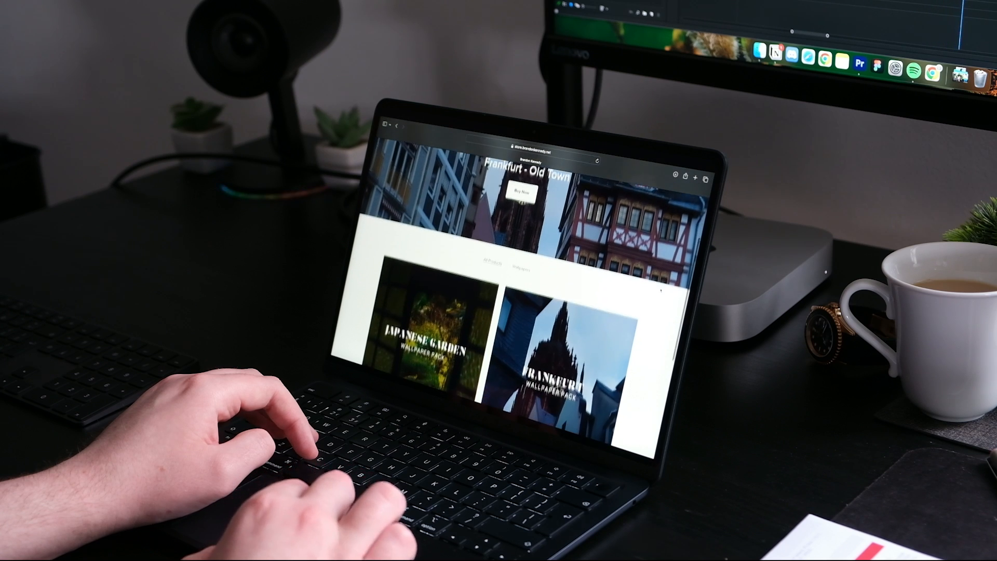
scroll("down", 3)
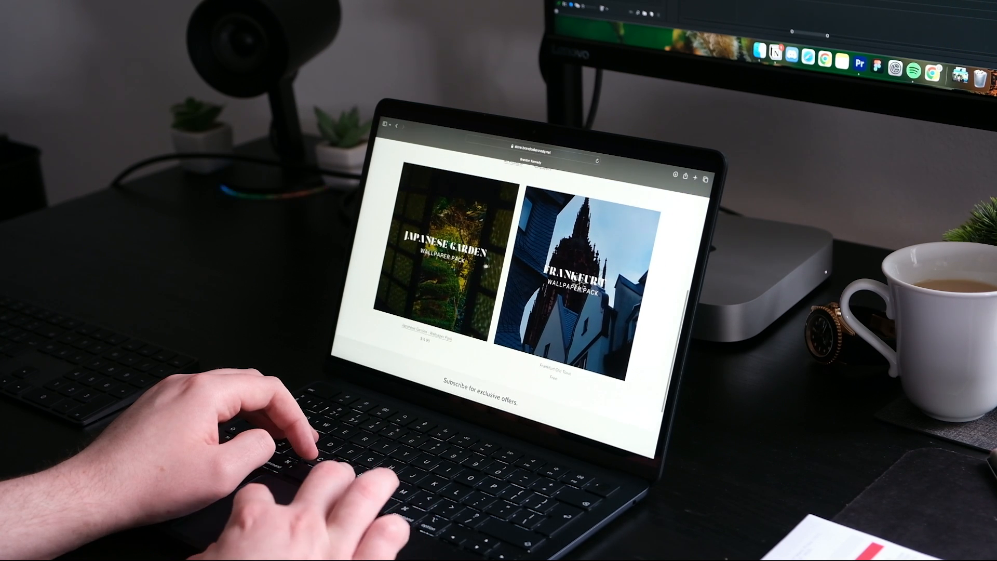
left_click(442, 254)
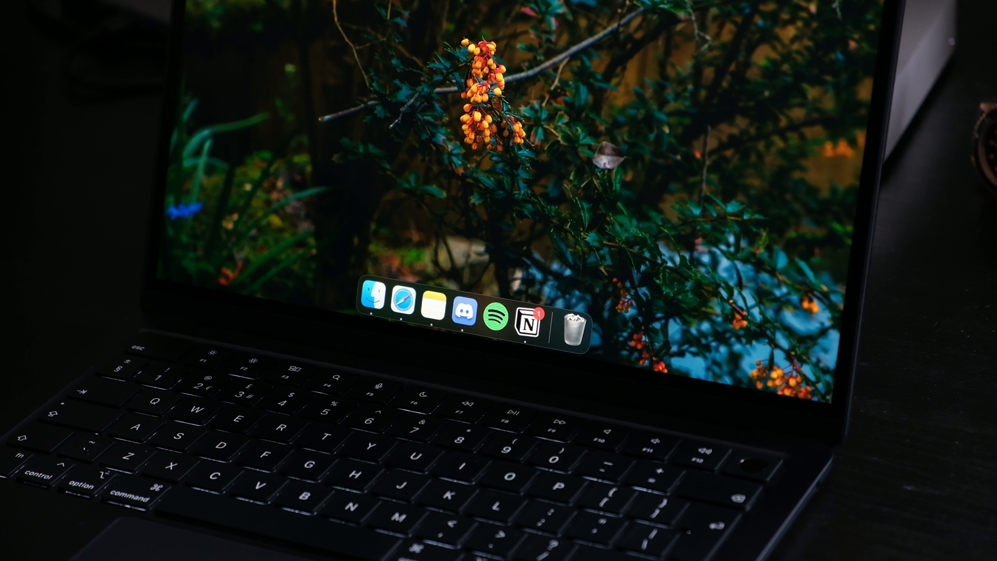
left_click(406, 303)
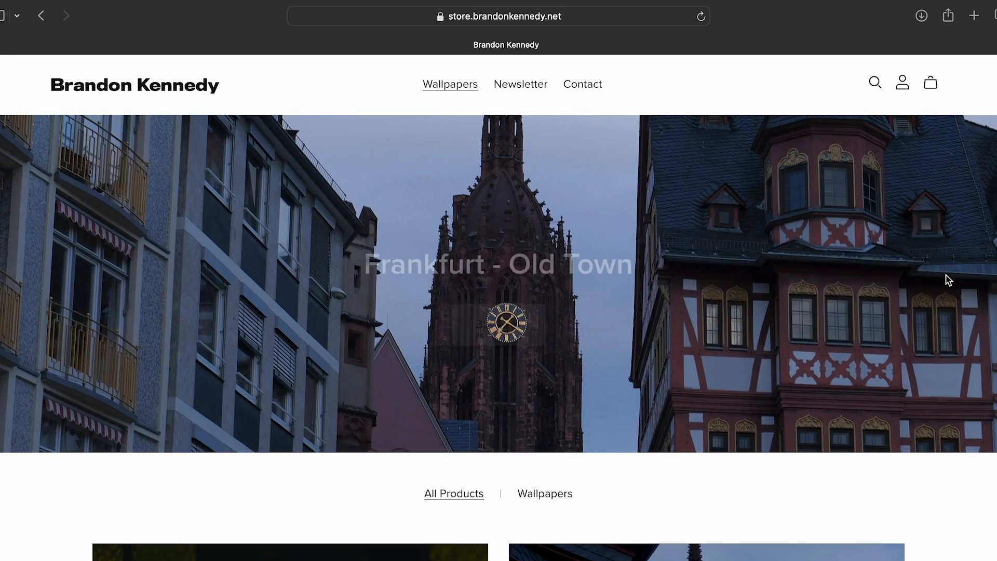
scroll("down", 3)
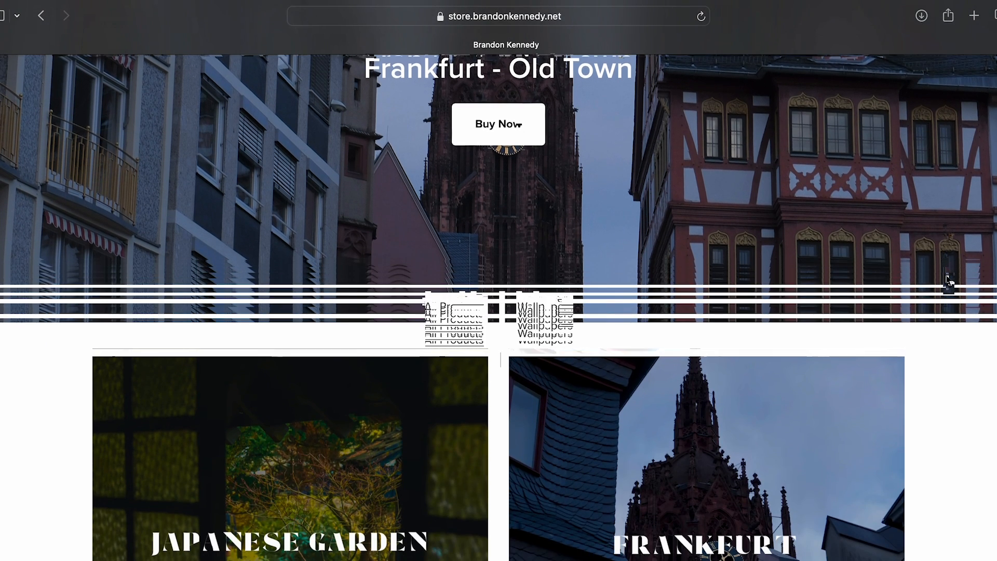
scroll("down", 3)
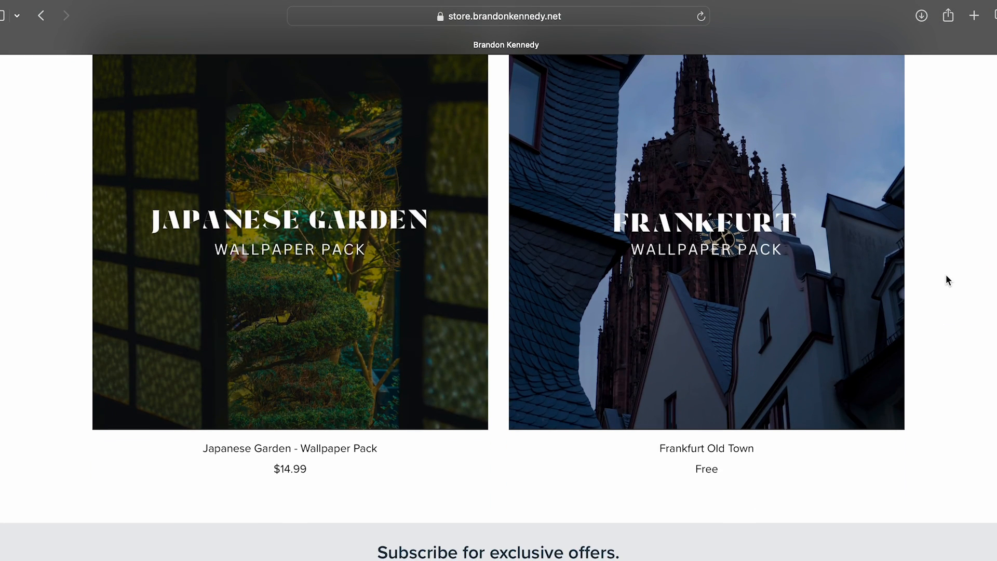
scroll("up", 3)
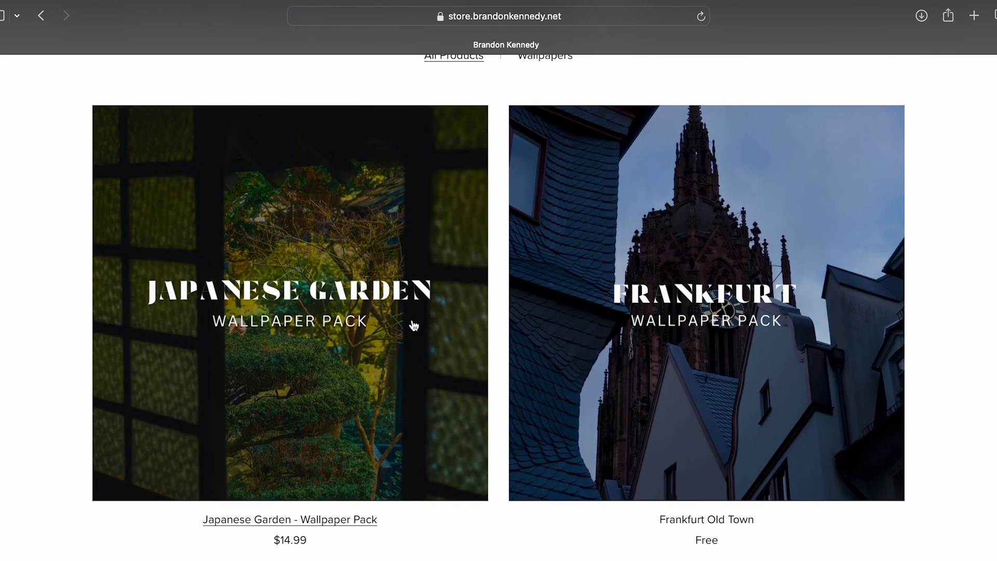
left_click(289, 520)
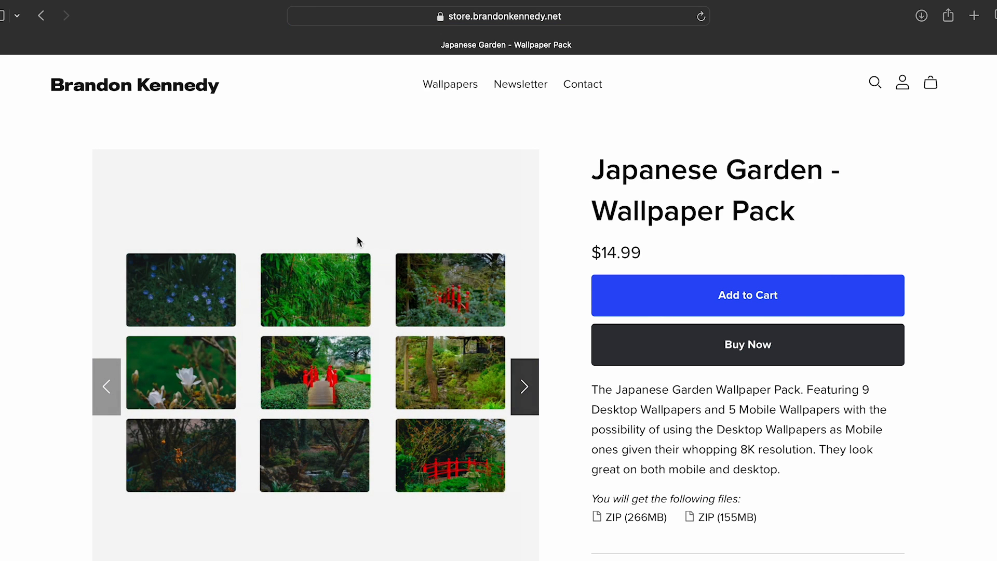
mouse_move(170, 93)
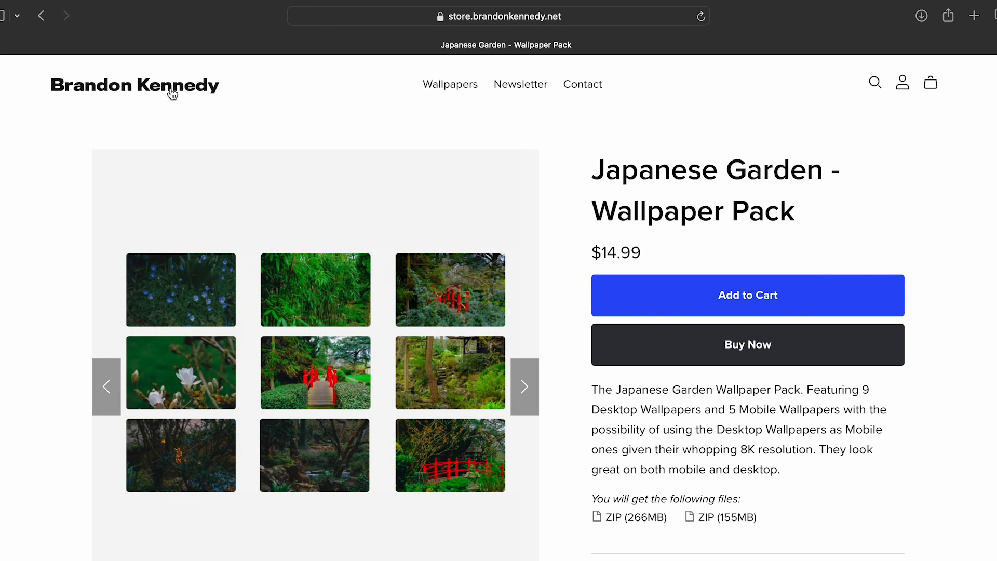
left_click(450, 84)
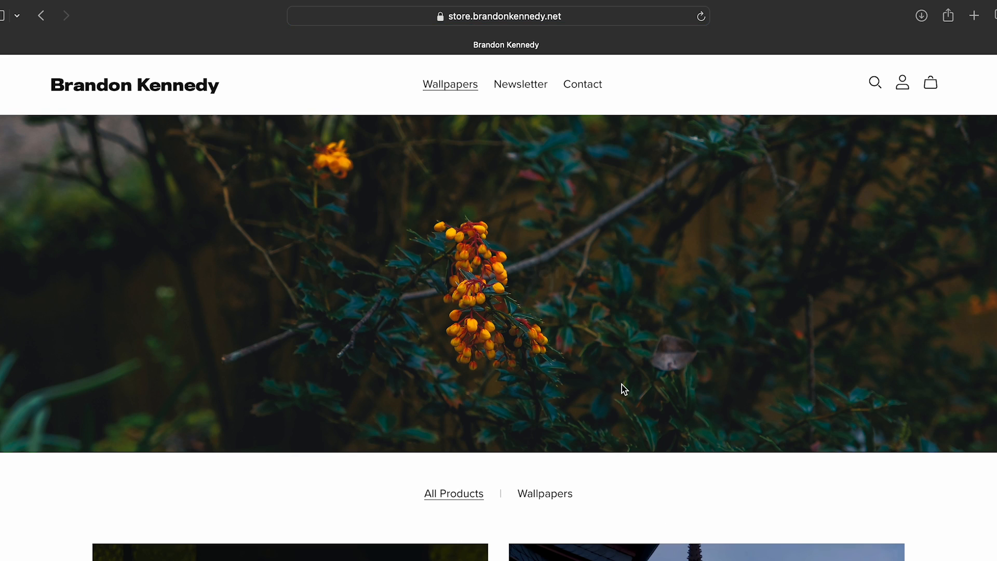
scroll("down", 3)
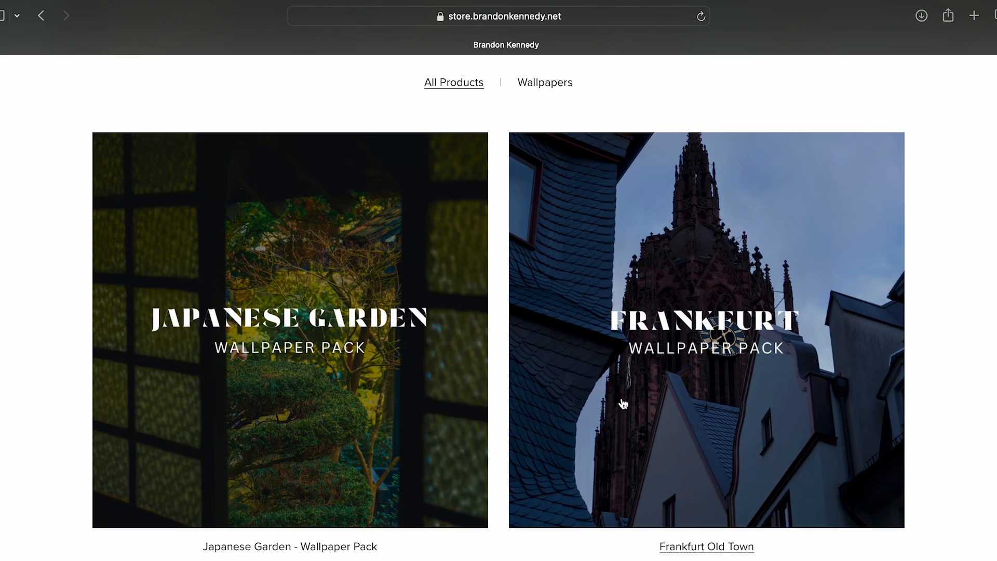
mouse_move(801, 417)
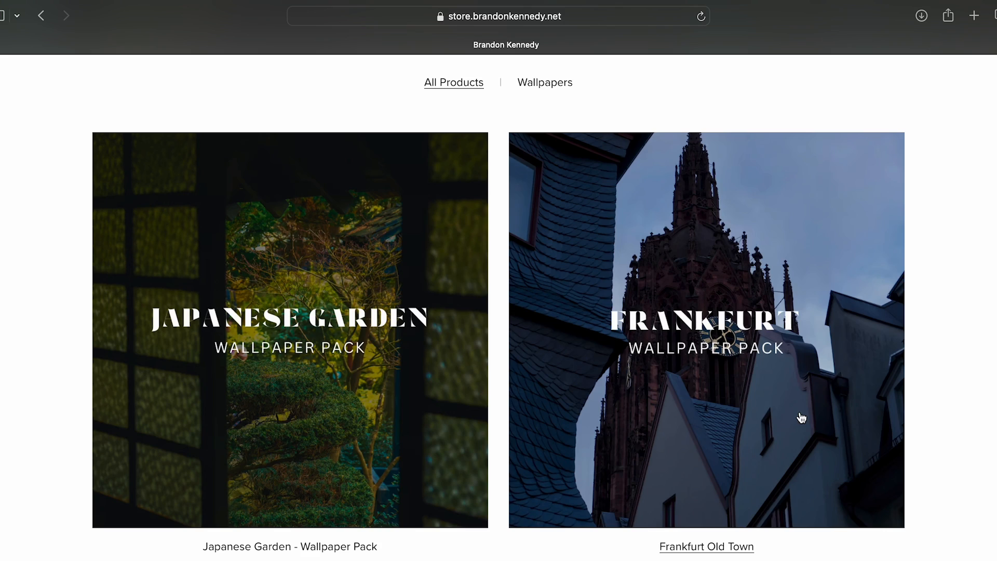